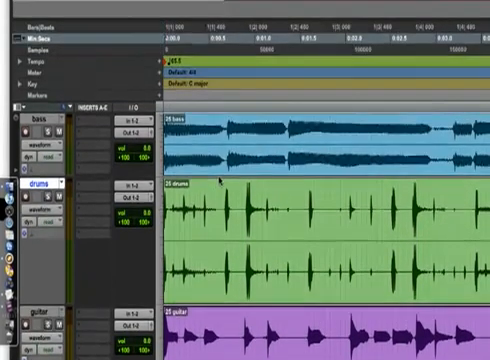
Scroll through the tracks to bring the drums track's waveform with event markers into view.
scroll(down, 3)
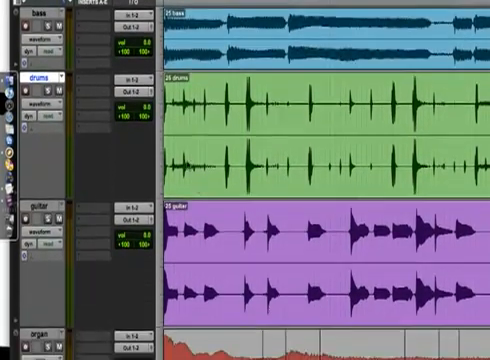
scroll(down, 3)
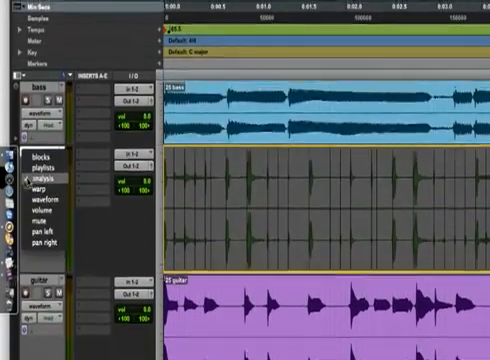
scroll(down, 3)
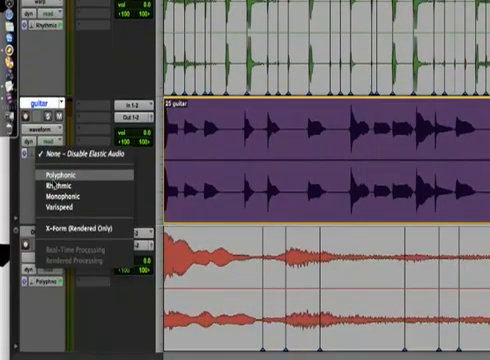
Enable Elastic Audio on the guitar track and quantize its audio events to the grid.
click(60, 172)
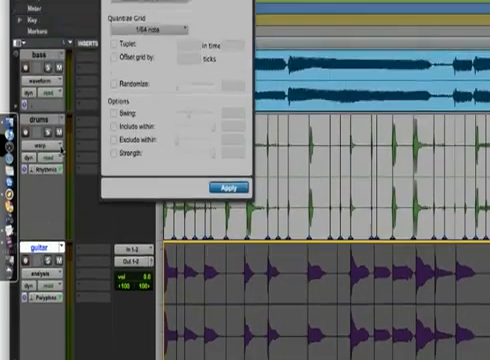
click(224, 186)
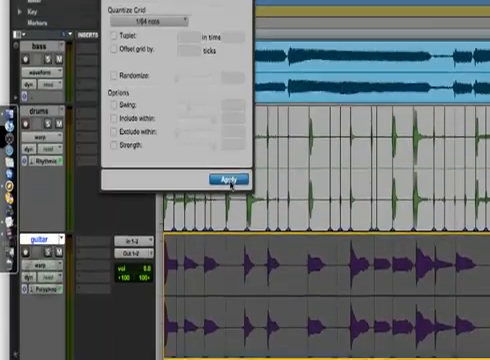
click(224, 178)
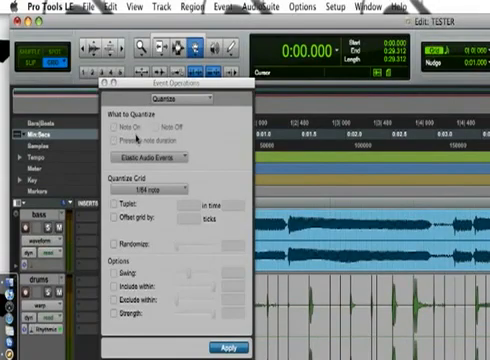
Switch the Event Operations window from Quantize to Transpose and review its settings.
click(176, 100)
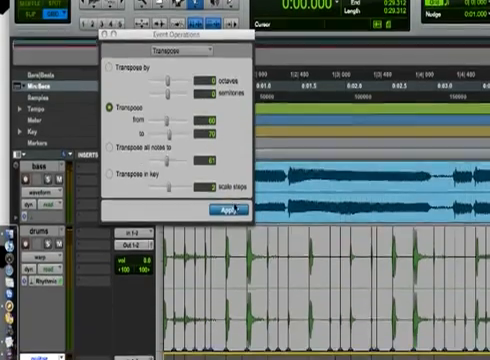
scroll(down, 3)
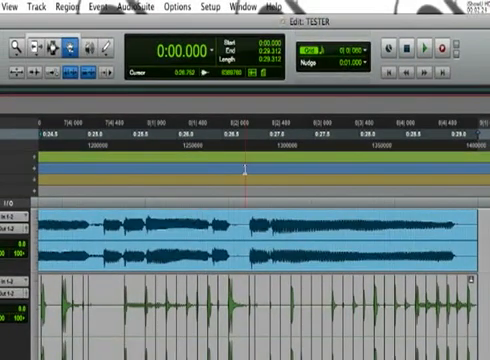
Close the Event Operations window to return to the Edit window with the audio tracks.
click(432, 48)
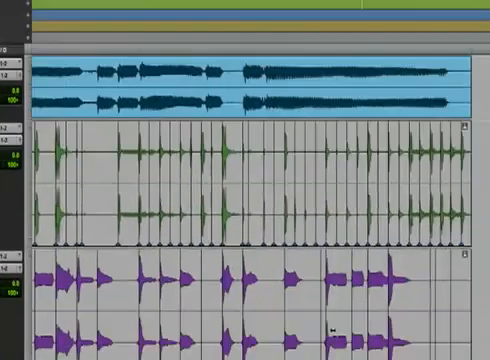
scroll(down, 3)
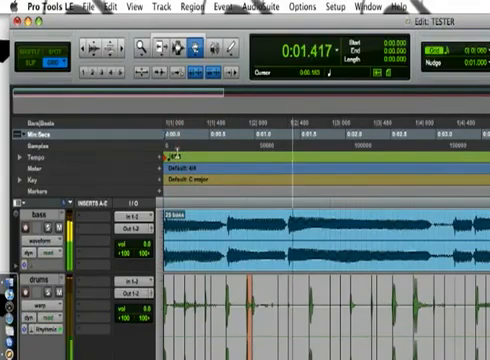
scroll(down, 3)
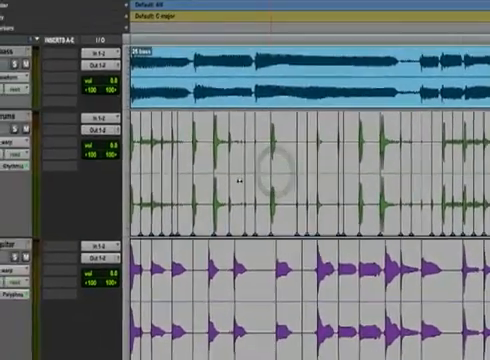
scroll(down, 3)
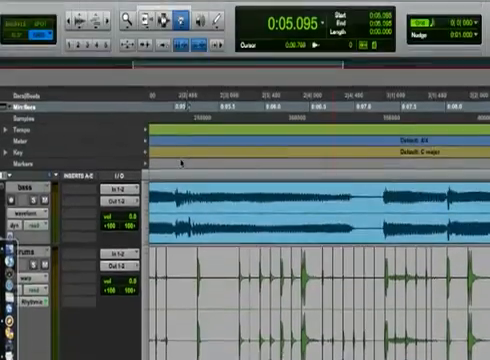
scroll(down, 3)
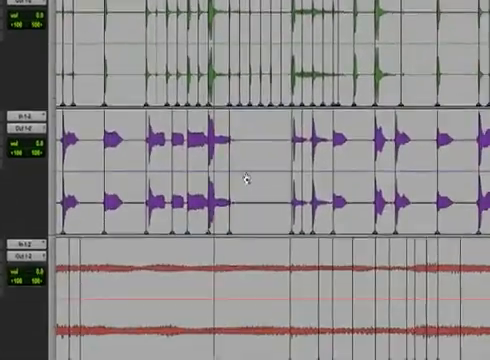